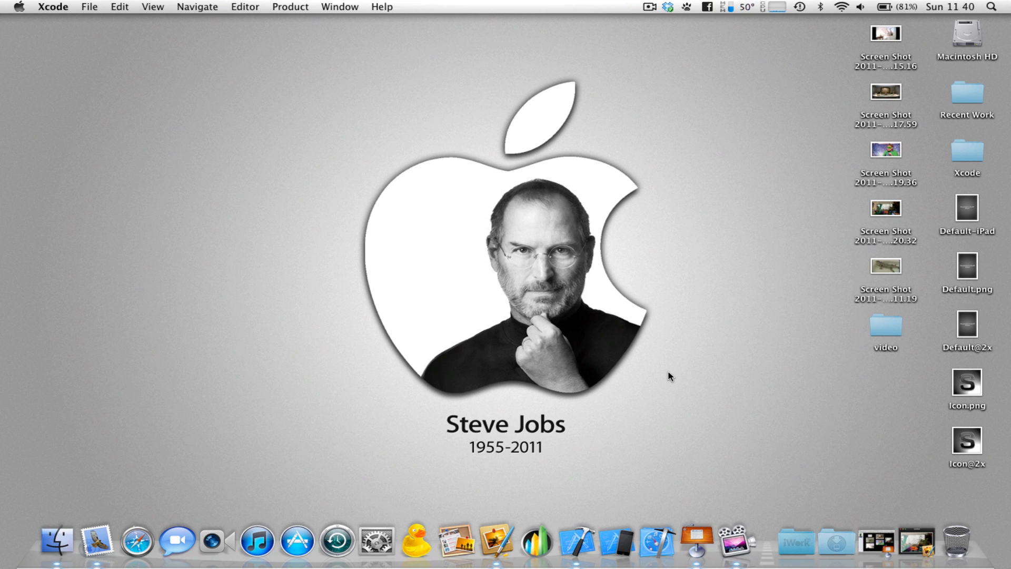
mouse_move(653, 358)
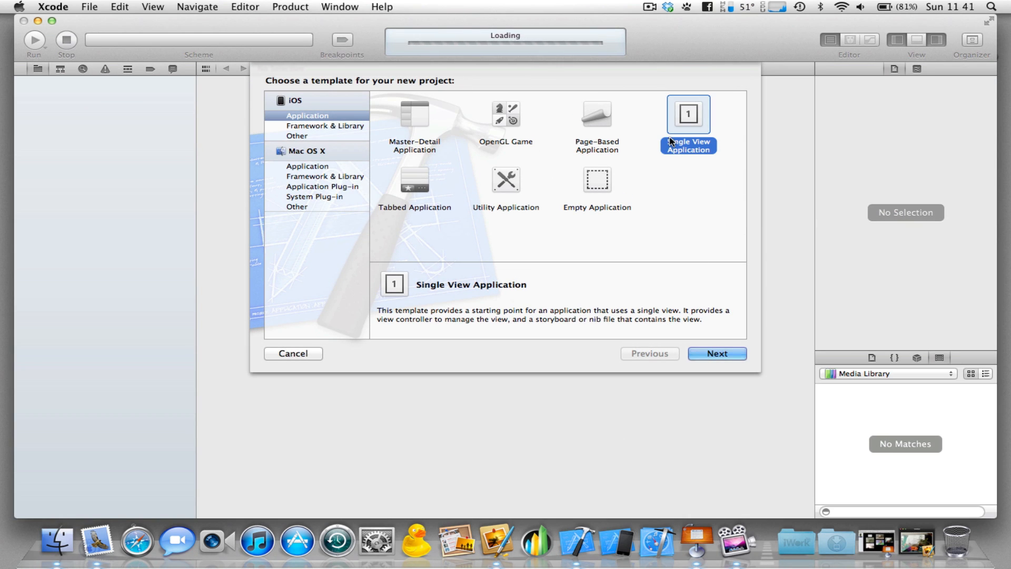
Choose the Single View Application template for the new project
left_click(596, 114)
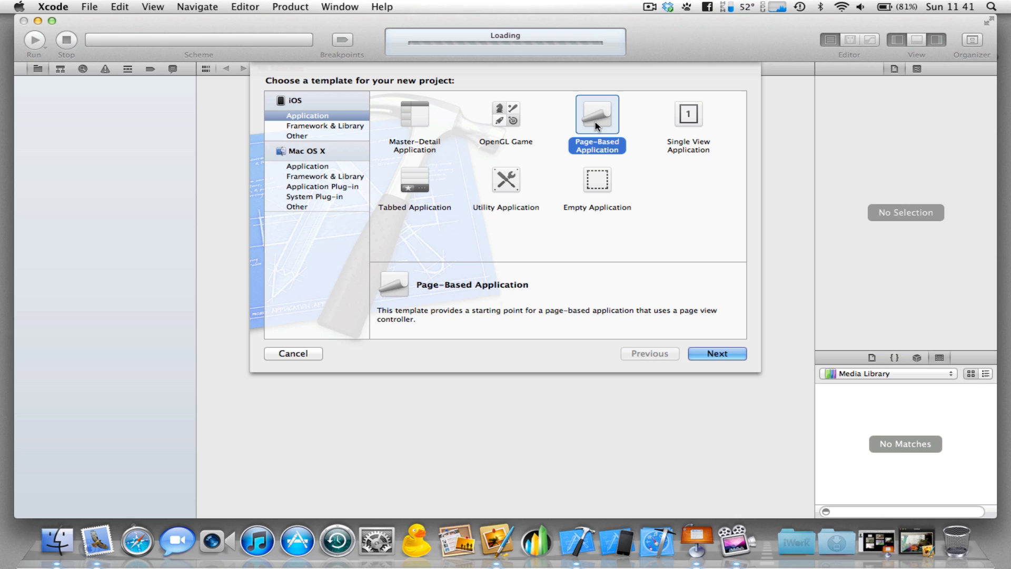
left_click(688, 115)
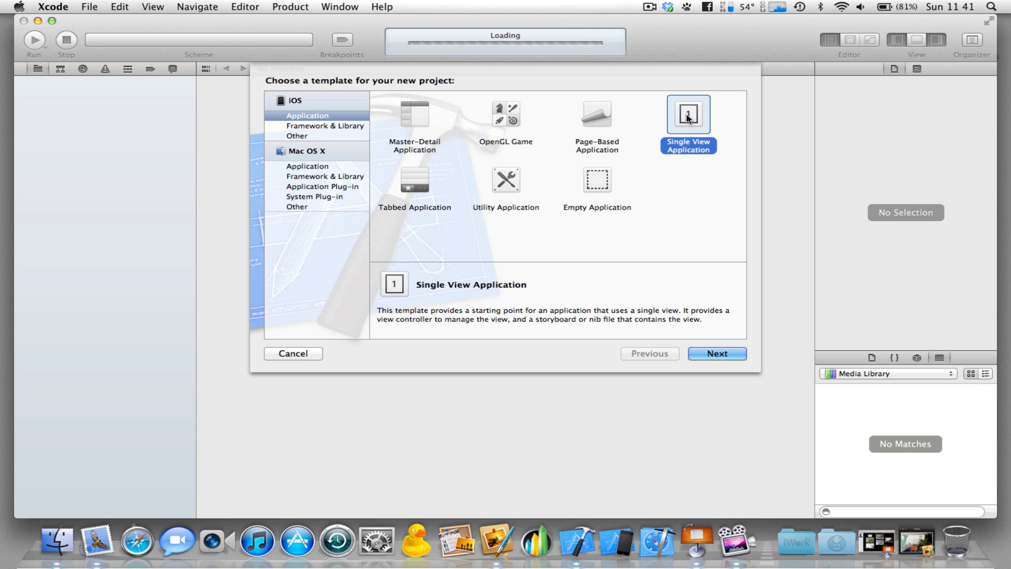
left_click(716, 354)
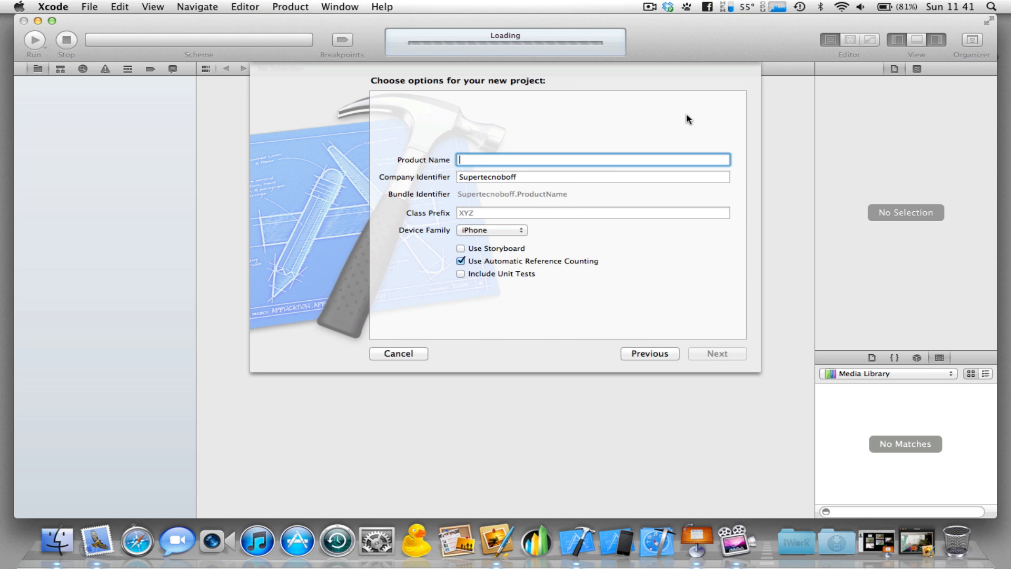
Name the product 'keepappawake' and create the project on the Desktop
type("keepapp")
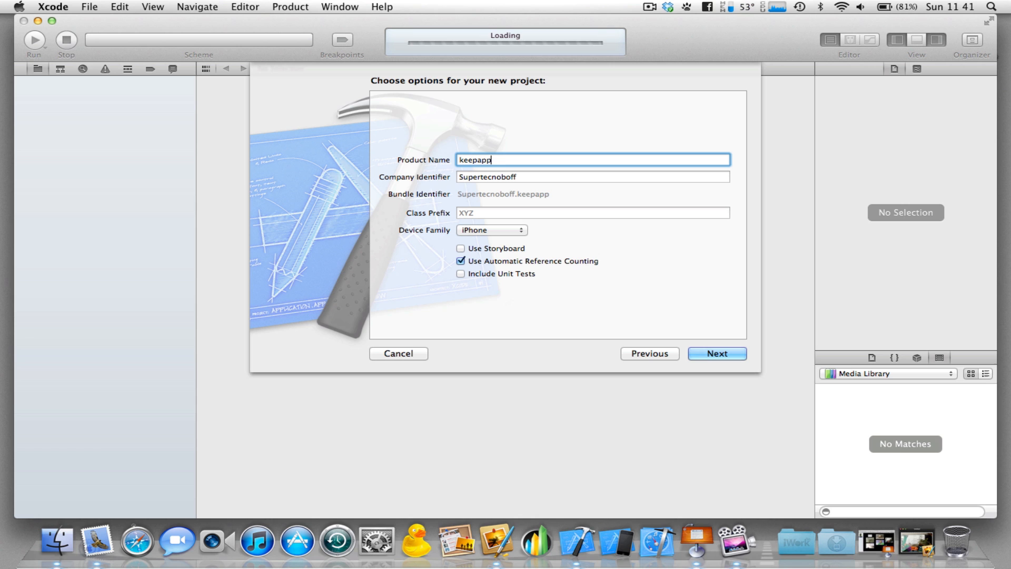
type("awake")
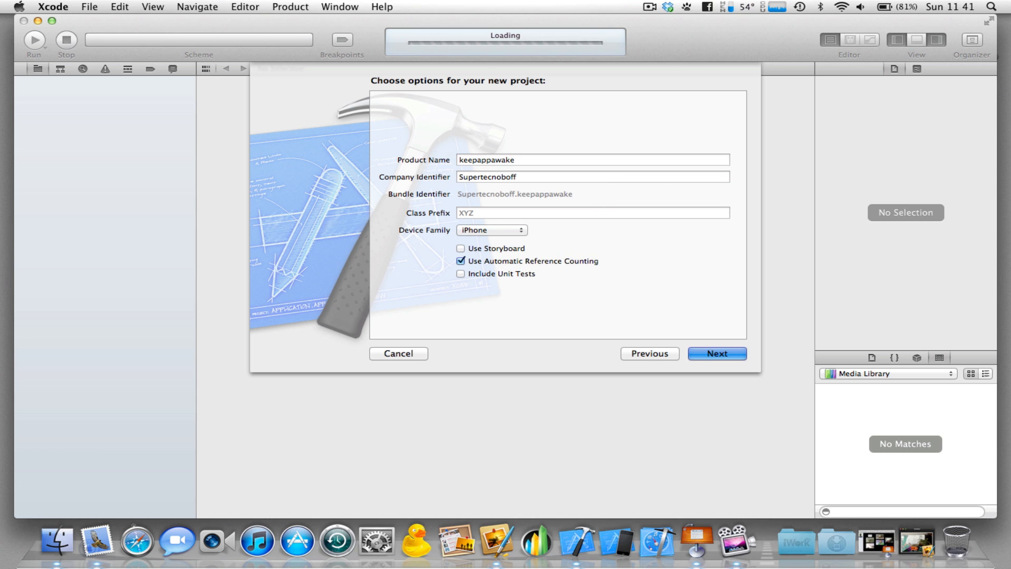
left_click(716, 354)
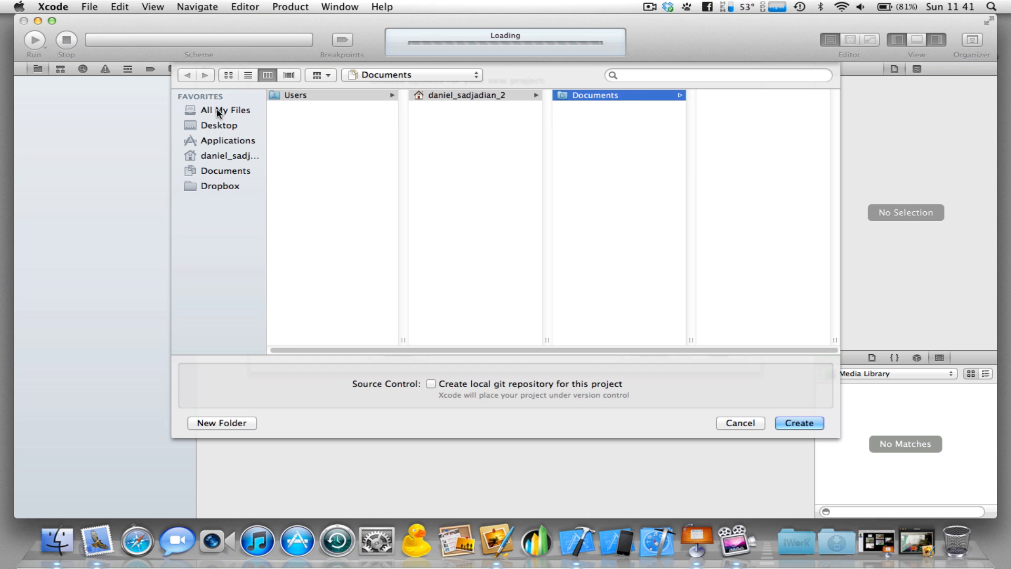
left_click(219, 125)
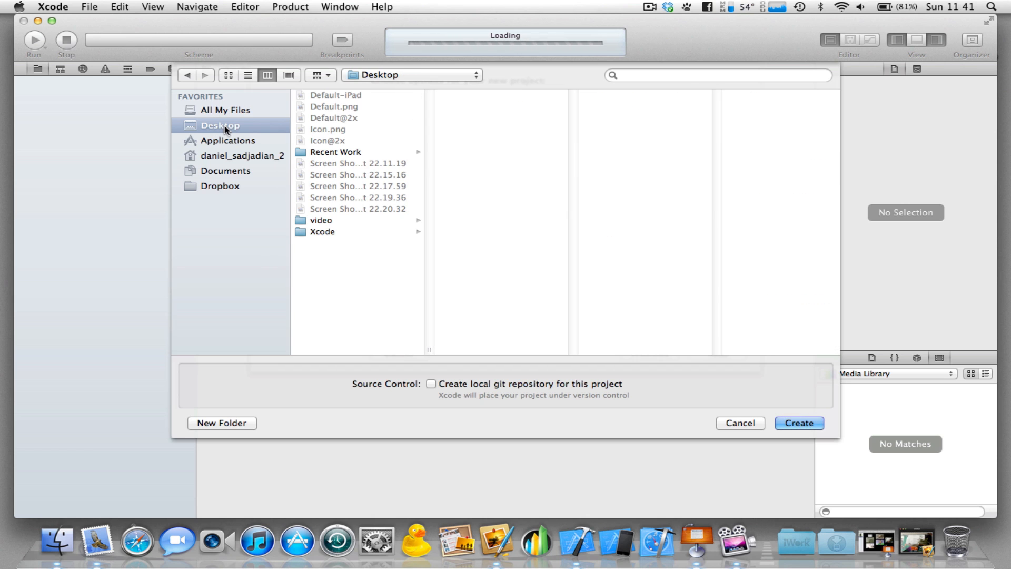
mouse_move(692, 177)
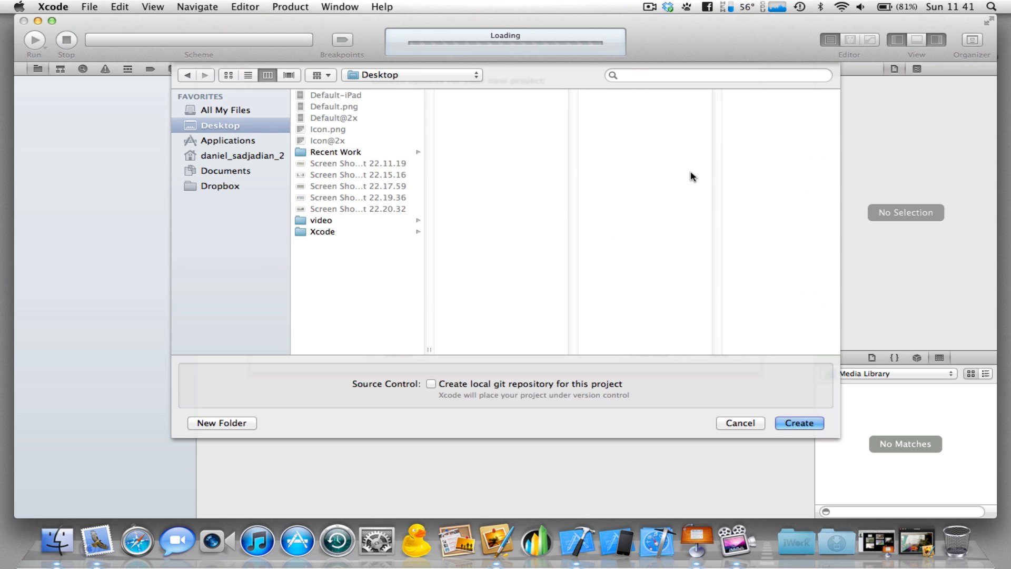
left_click(798, 422)
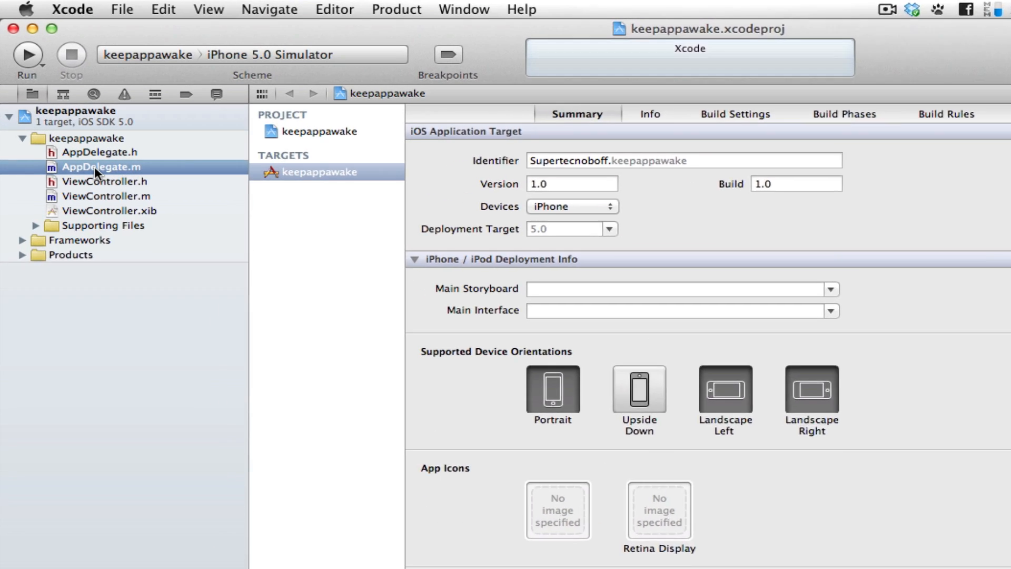
Bring AppDelegate.m into the editor from the project navigator
left_click(101, 166)
type("UIApplication")
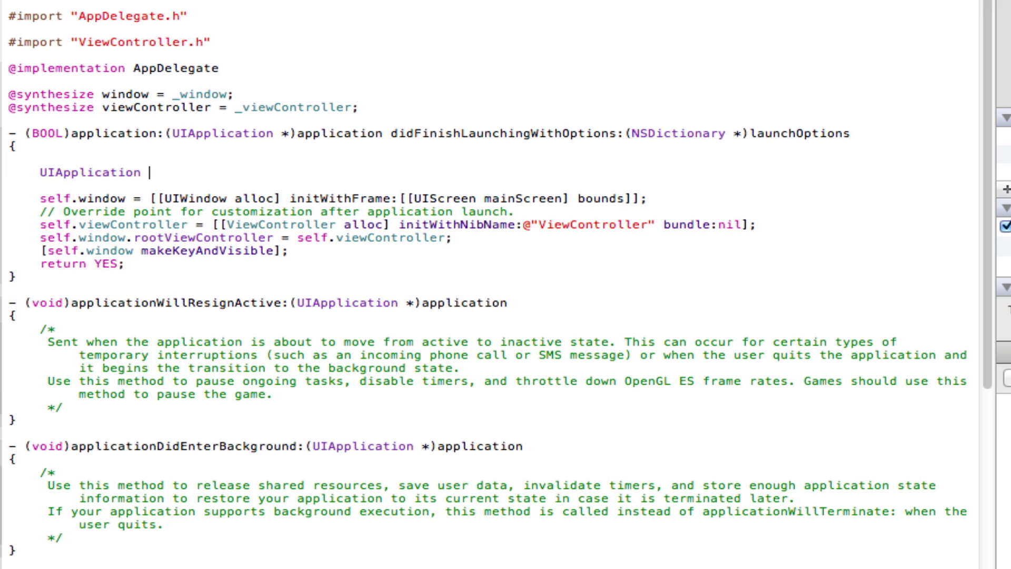
Add 'UIApplication *myapp = [UIApplication sharedApplication];' in the launch method
type("*m")
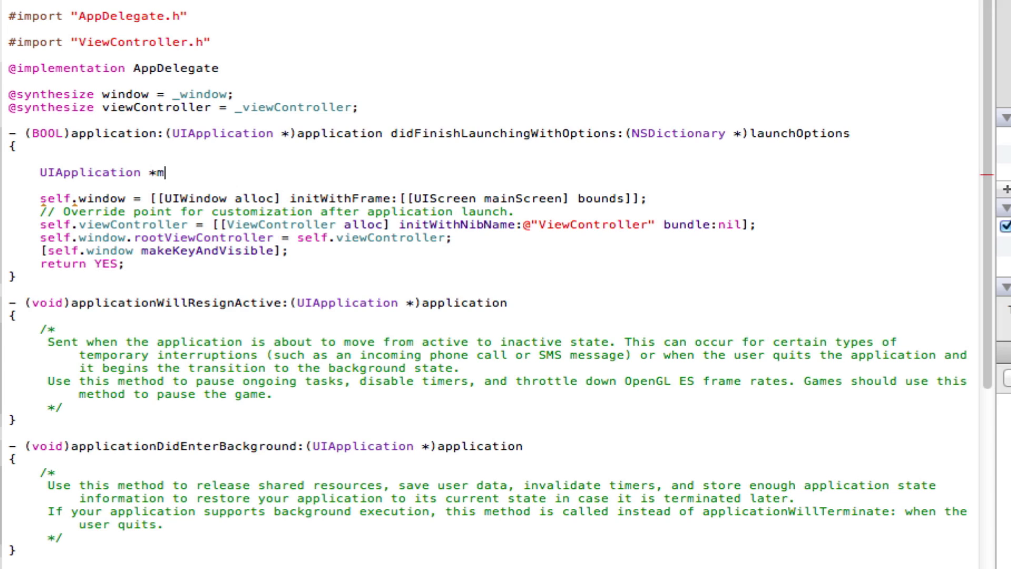
type("y")
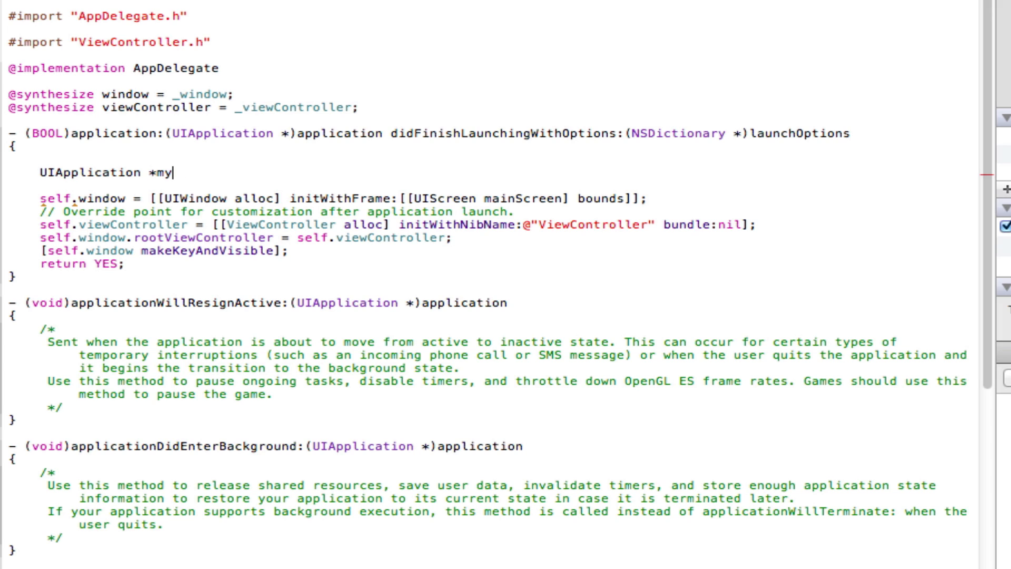
type("app")
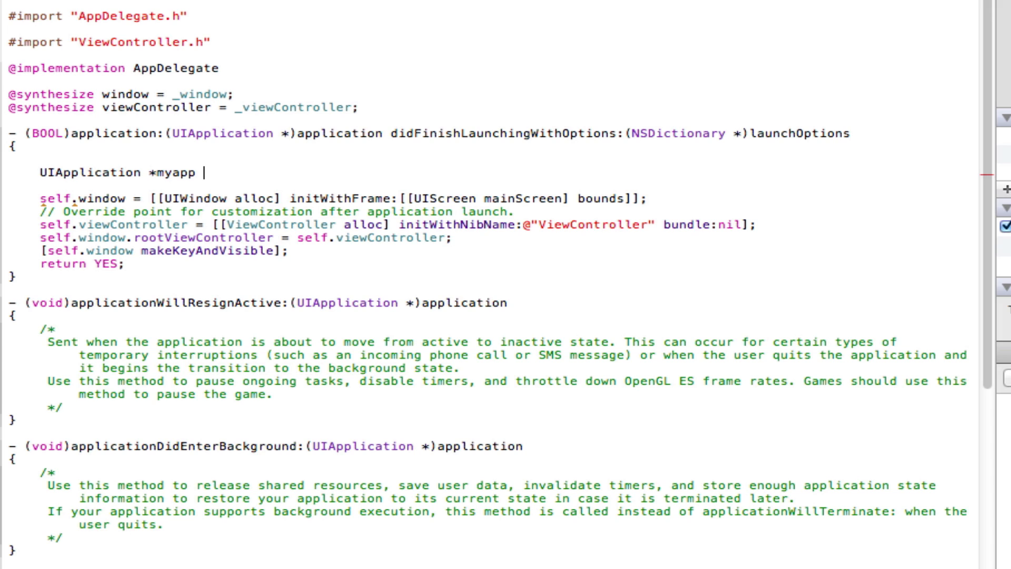
type("= {")
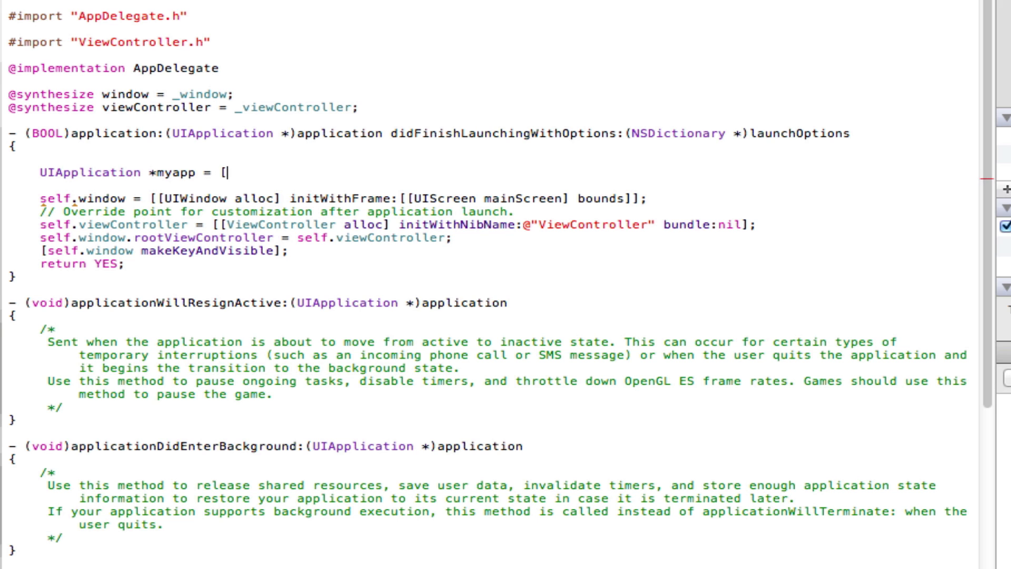
type("UIApplication")
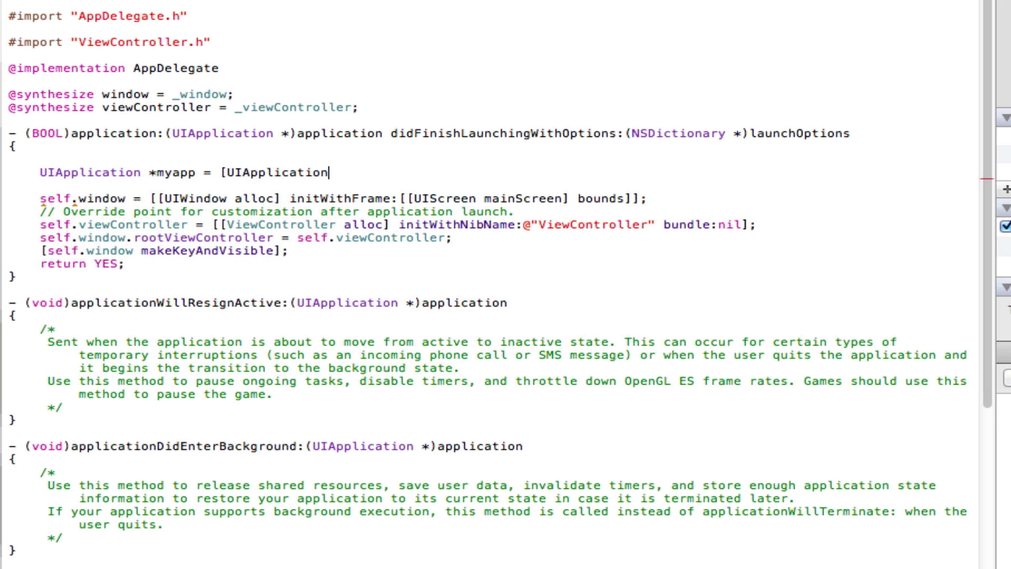
type("sharedApplication")
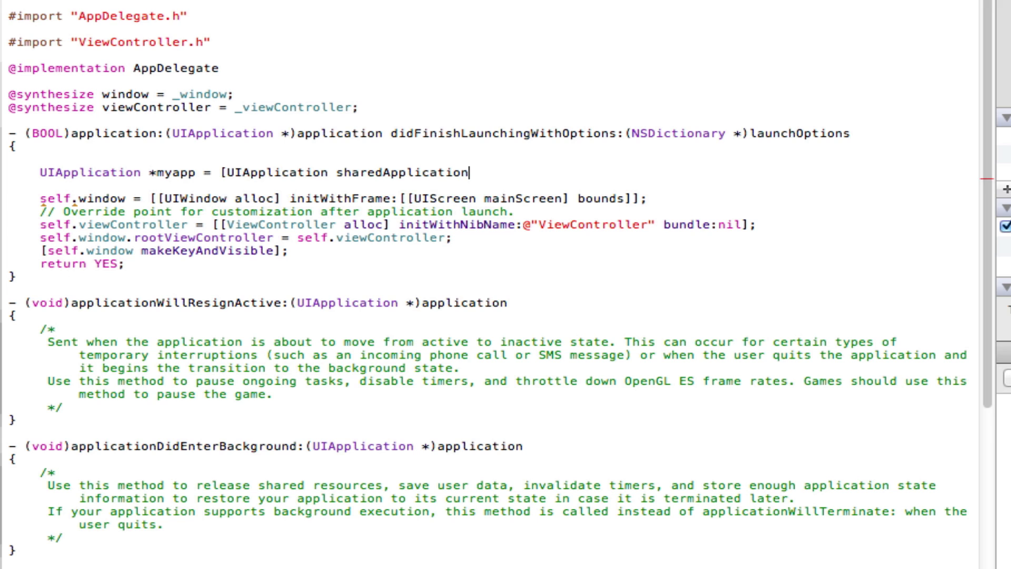
type("];")
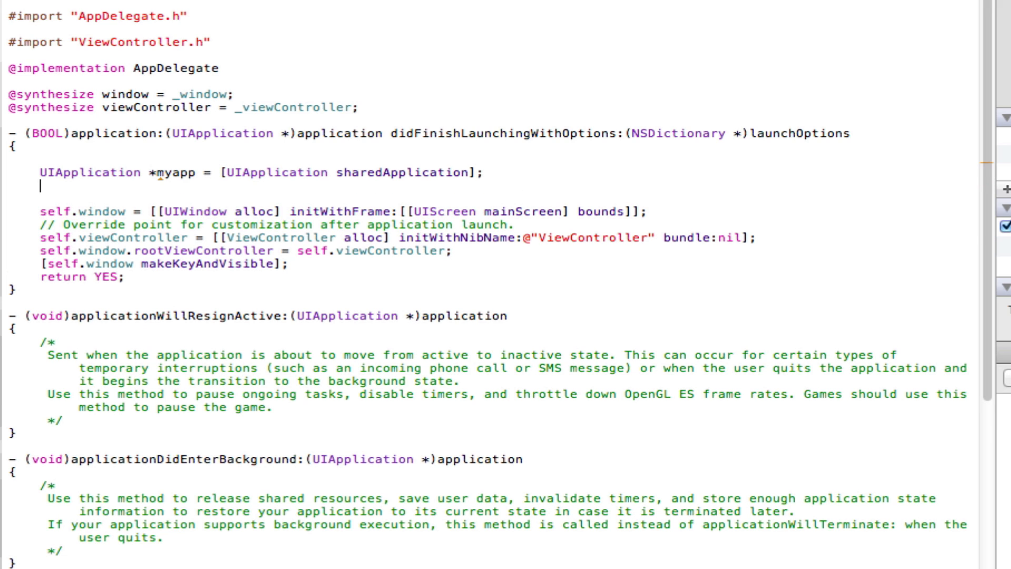
Add 'myapp.idleTimerDisabled = YES;' below it
type("myapp")
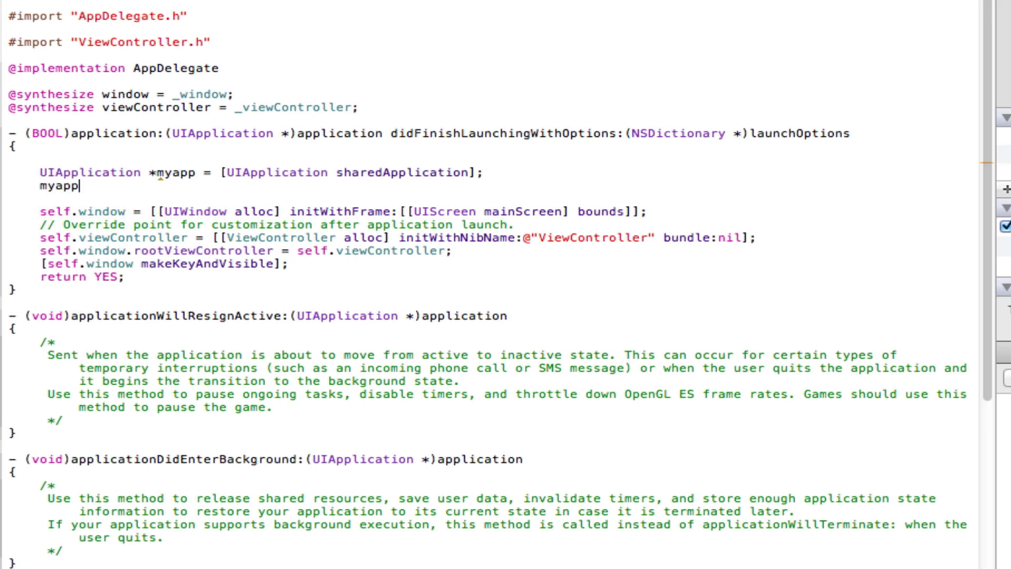
type(".")
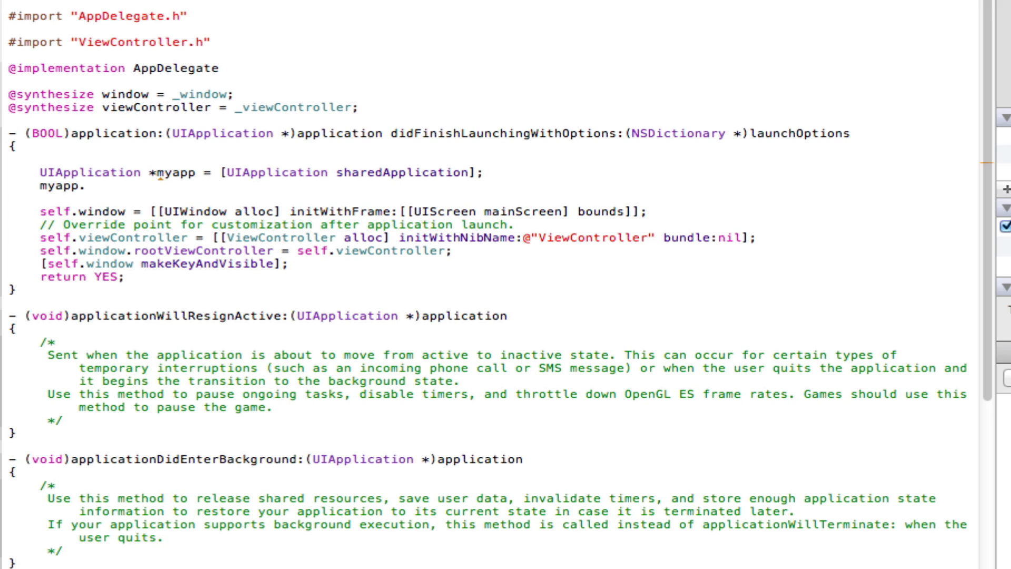
type("idleTimerDisabled =")
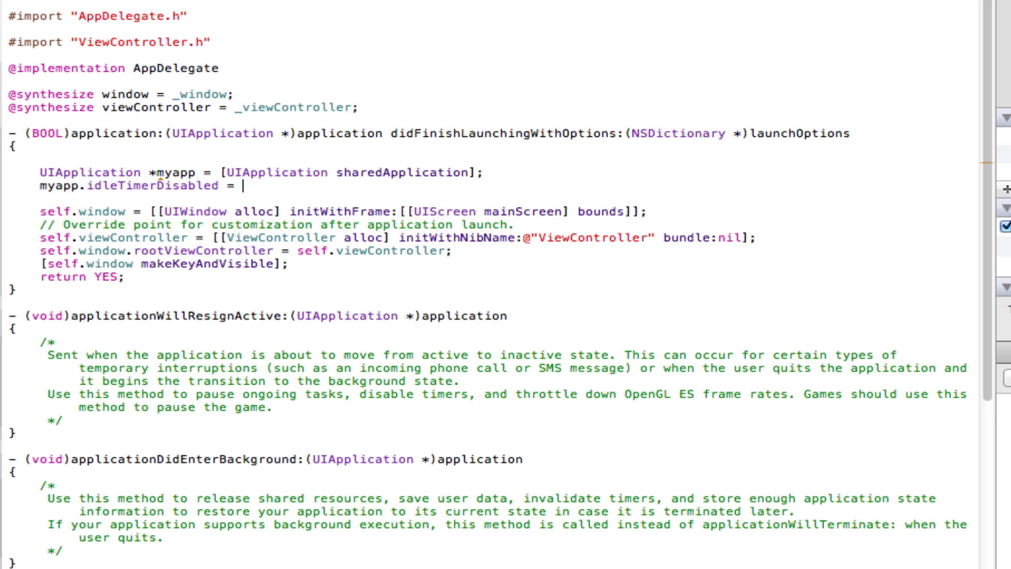
type("YES")
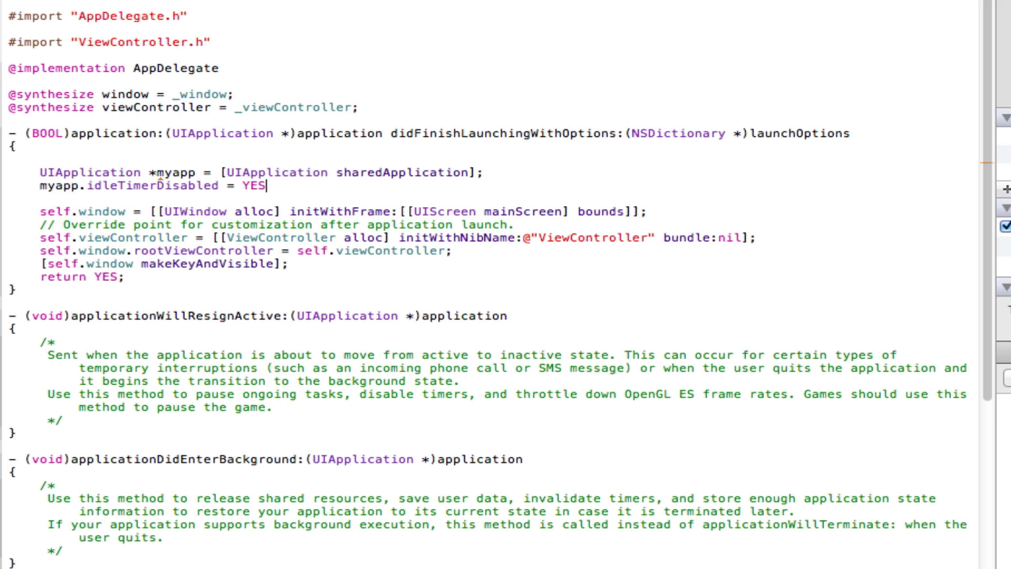
type(";")
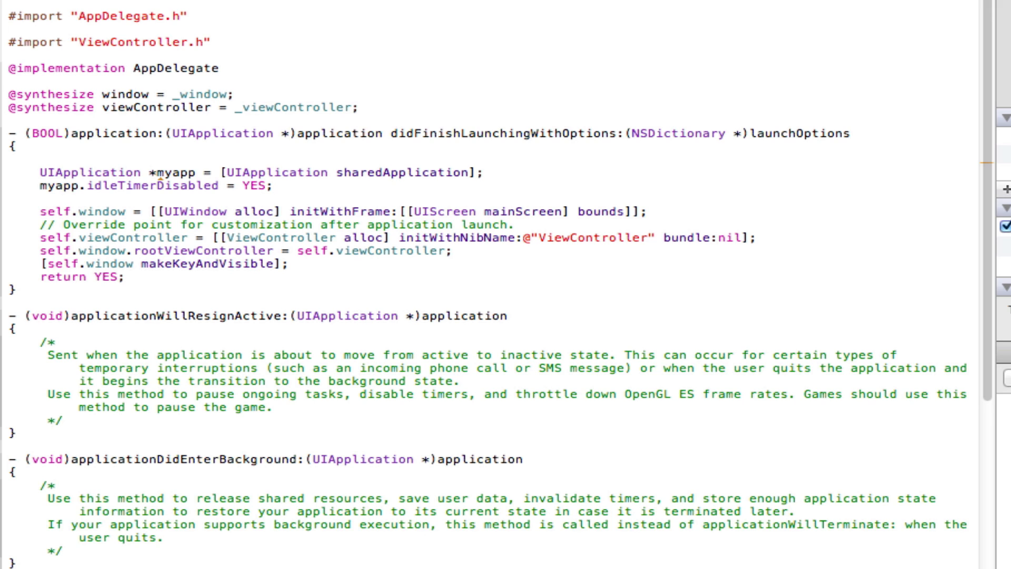
left_click(275, 185)
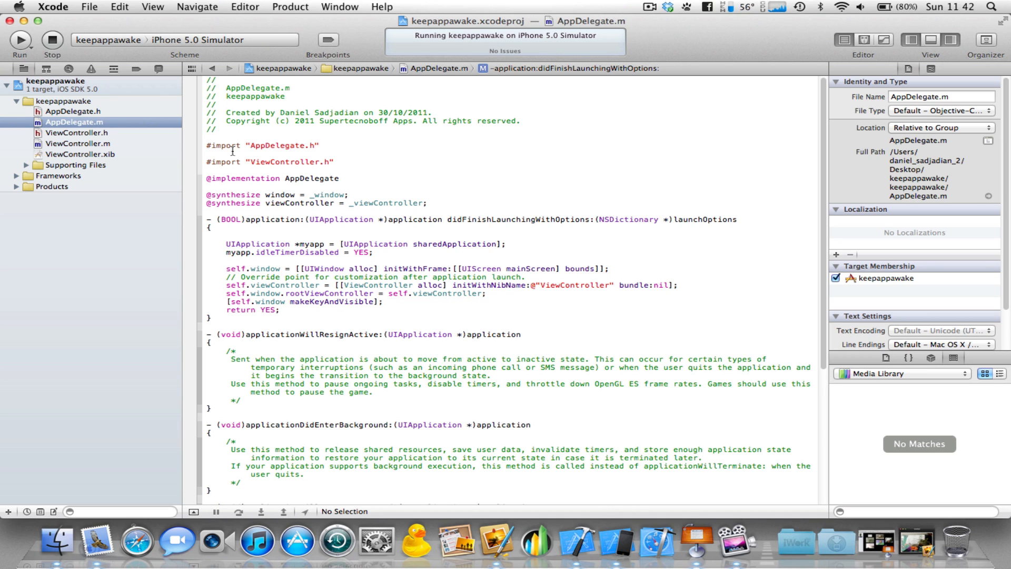
mouse_move(607, 542)
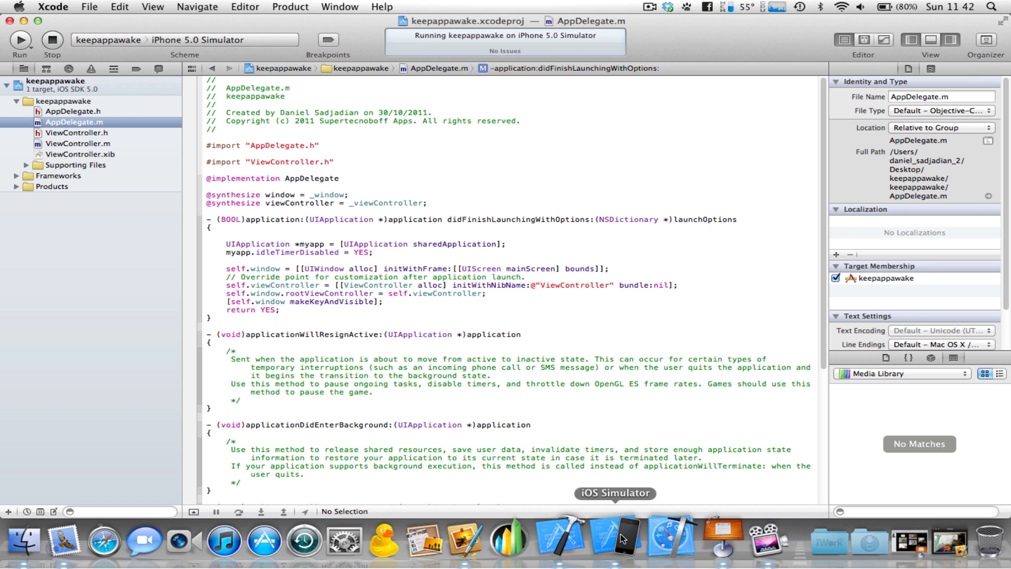
Bring the iOS Simulator showing the blank keepappawake app to the front
left_click(373, 252)
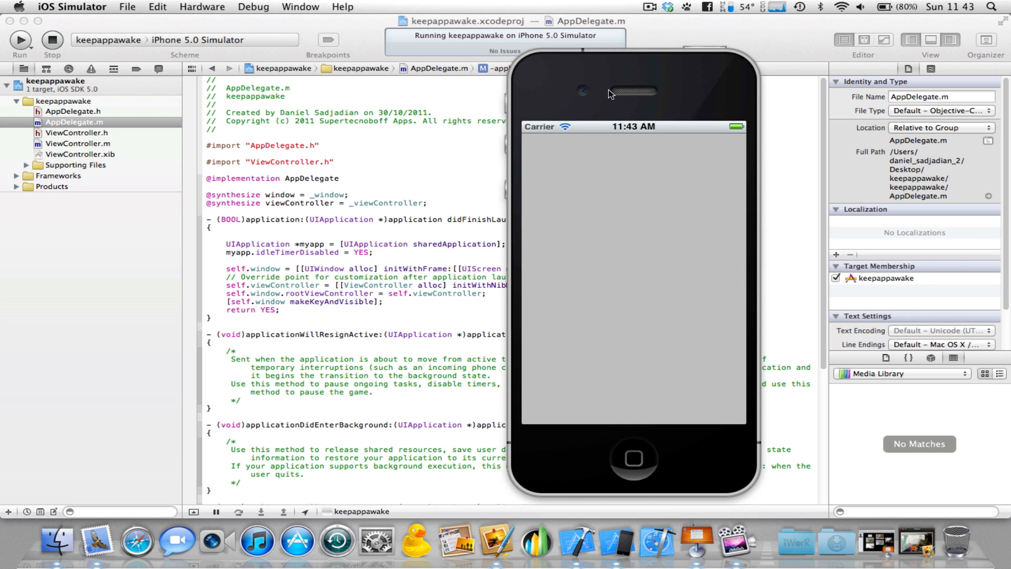
mouse_move(611, 312)
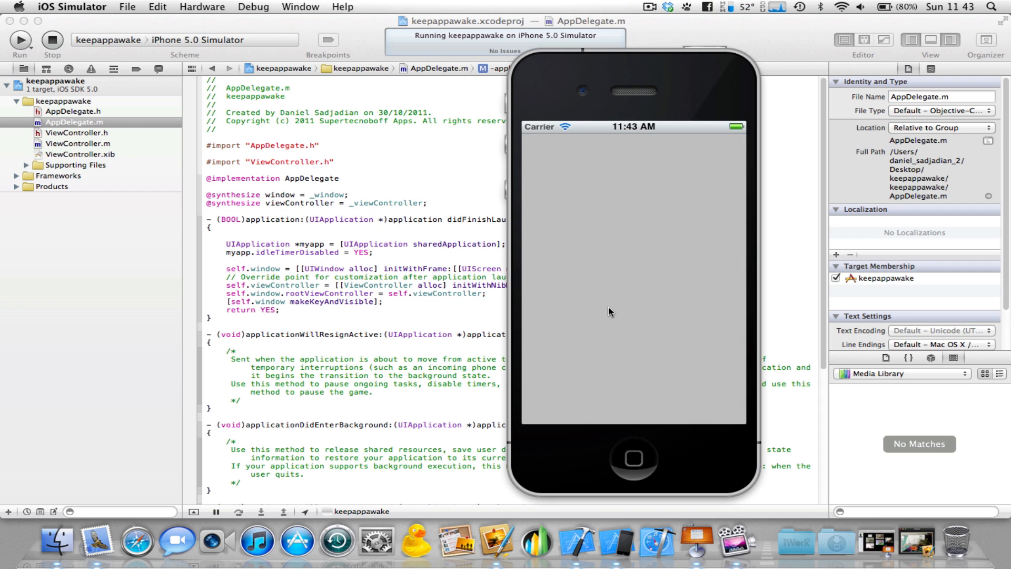
mouse_move(619, 280)
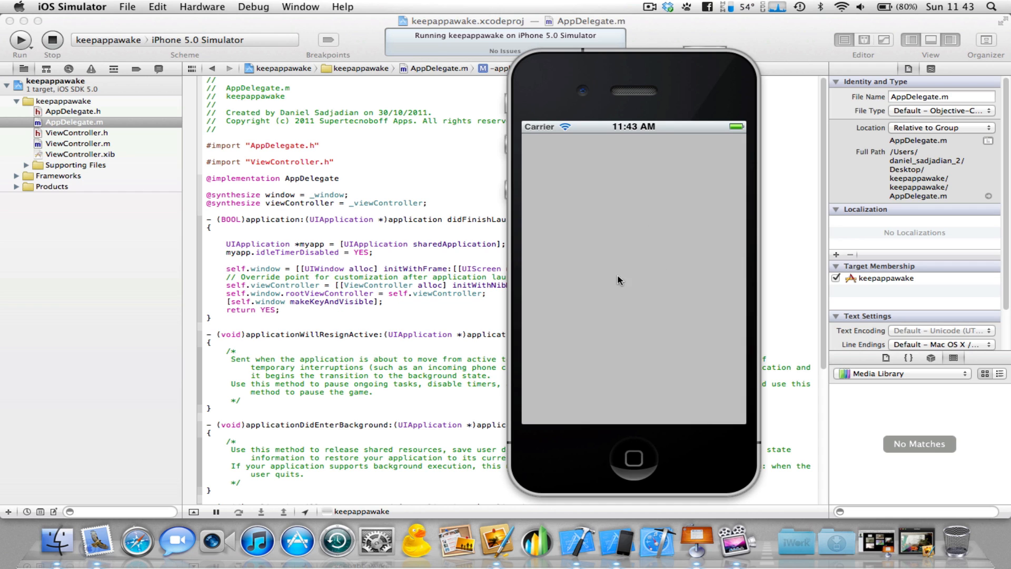
mouse_move(664, 269)
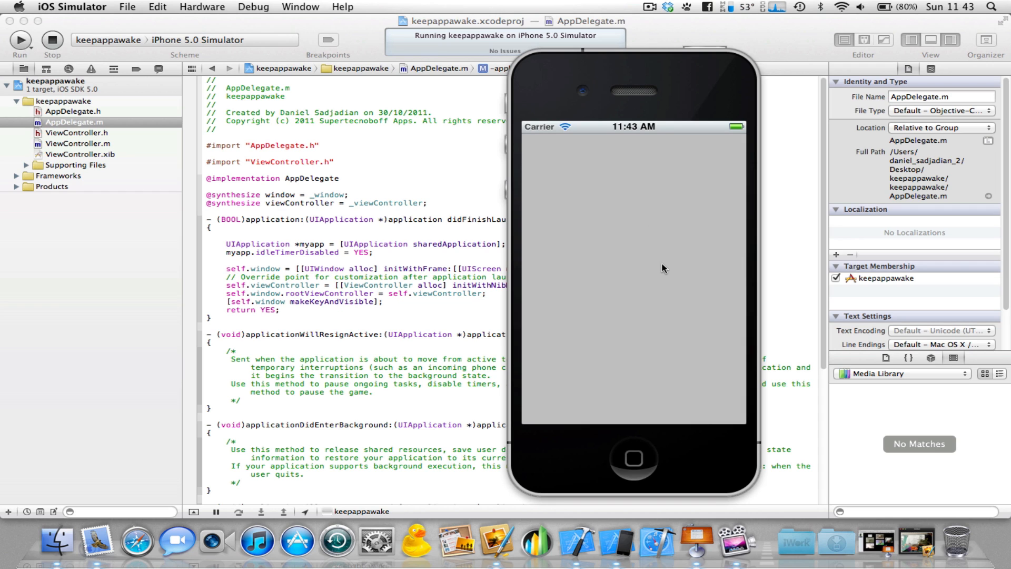